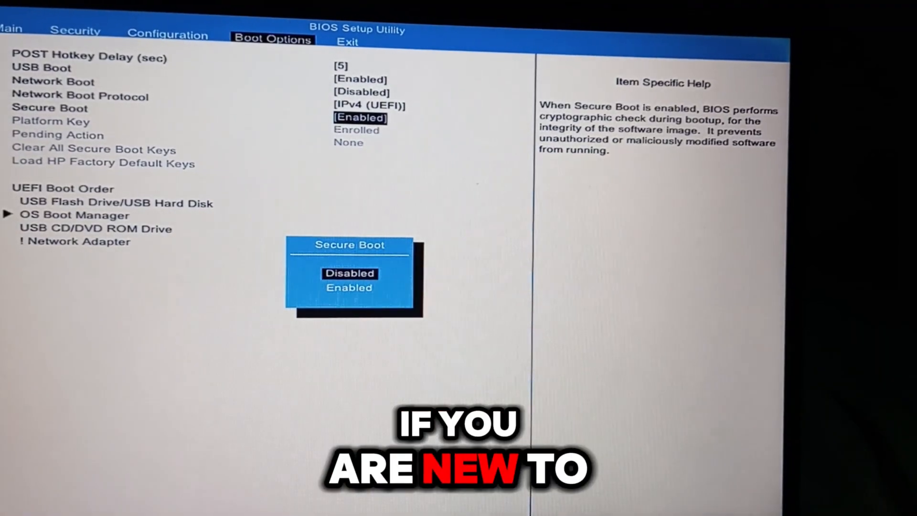
Choose Enabled for the Secure Boot setting and confirm it.
left_click(349, 273)
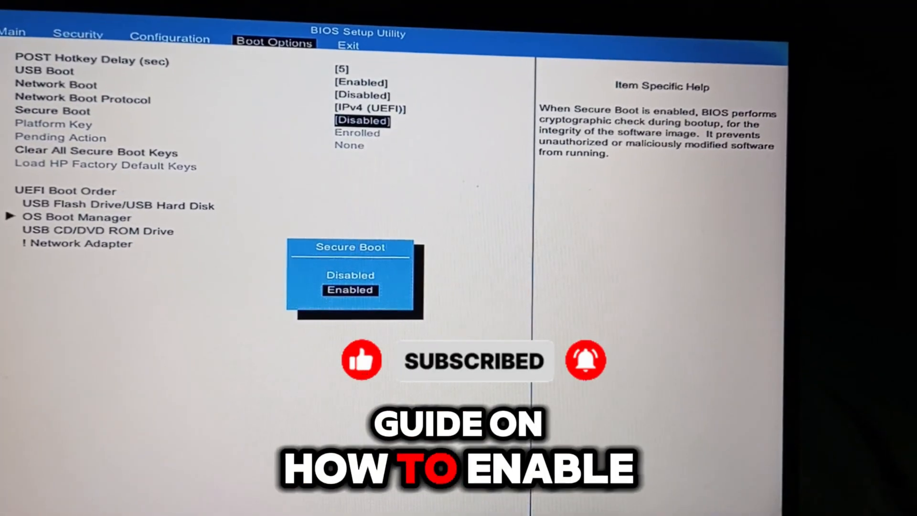
left_click(350, 290)
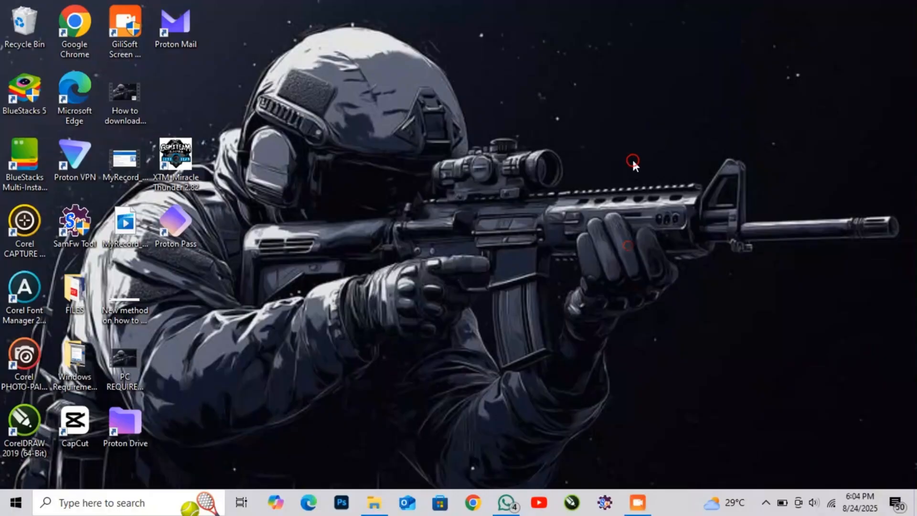
right_click(632, 164)
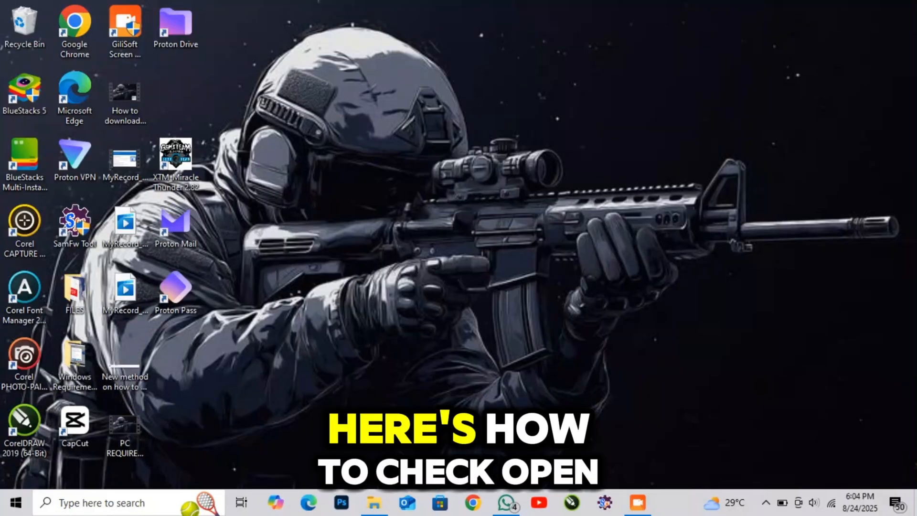
left_click(371, 503)
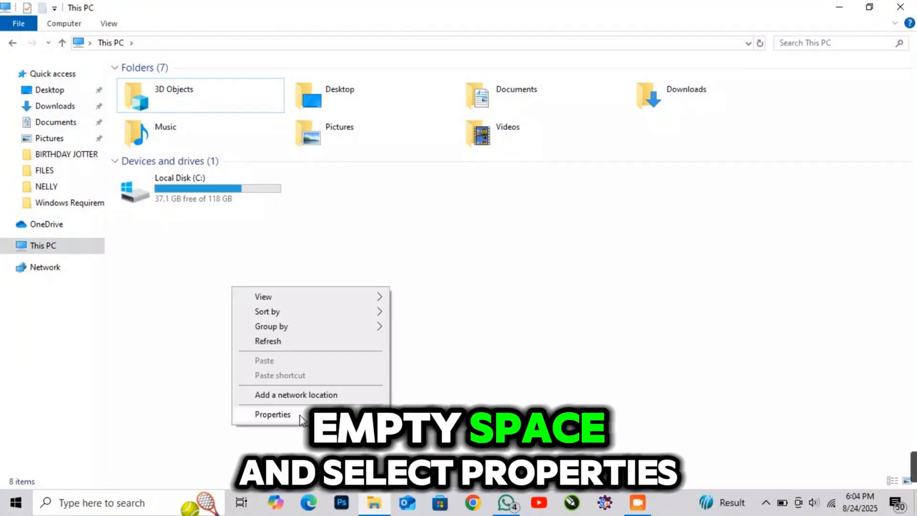
left_click(272, 414)
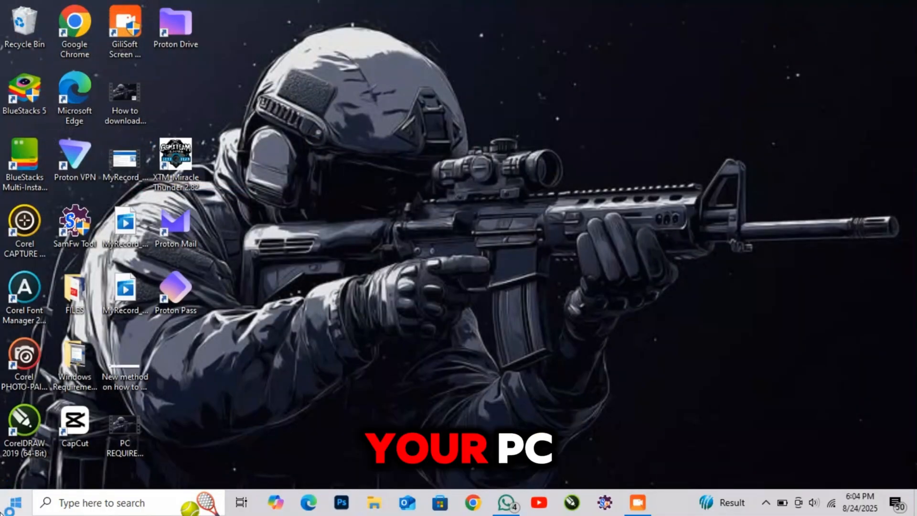
left_click(17, 498)
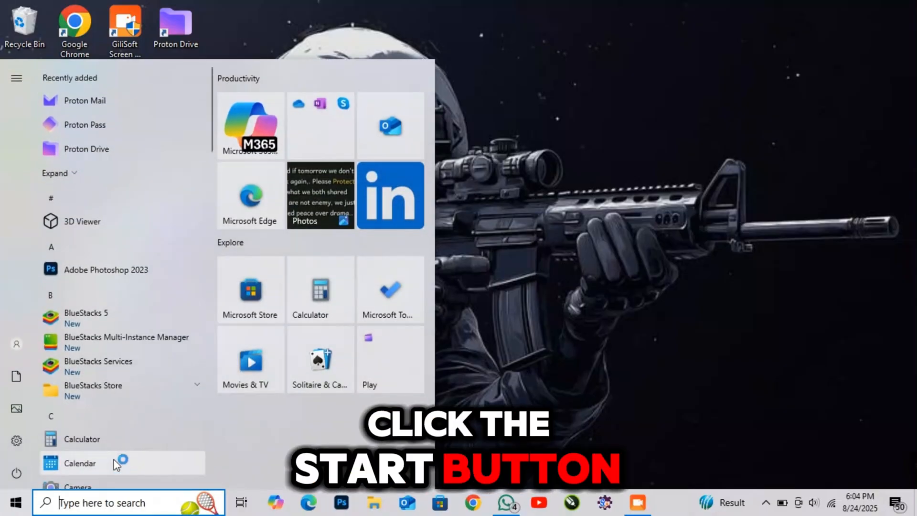
type("system Information")
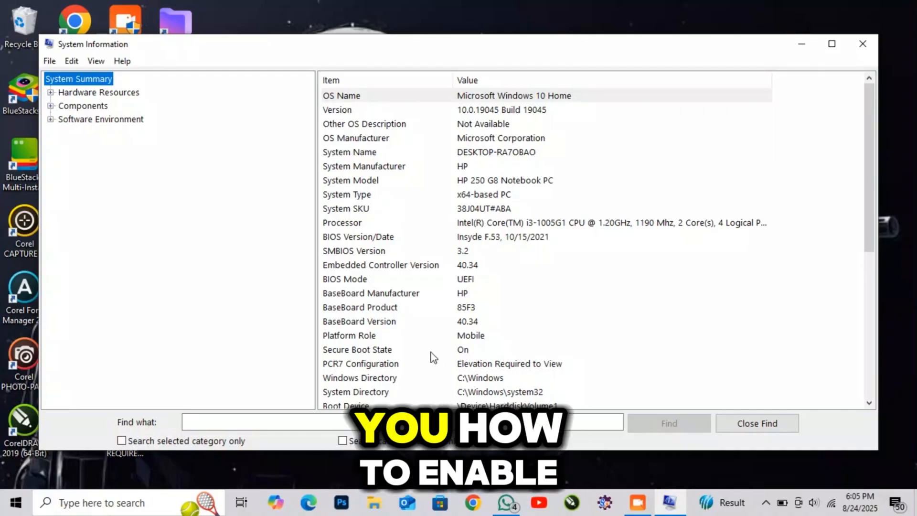
mouse_move(398, 355)
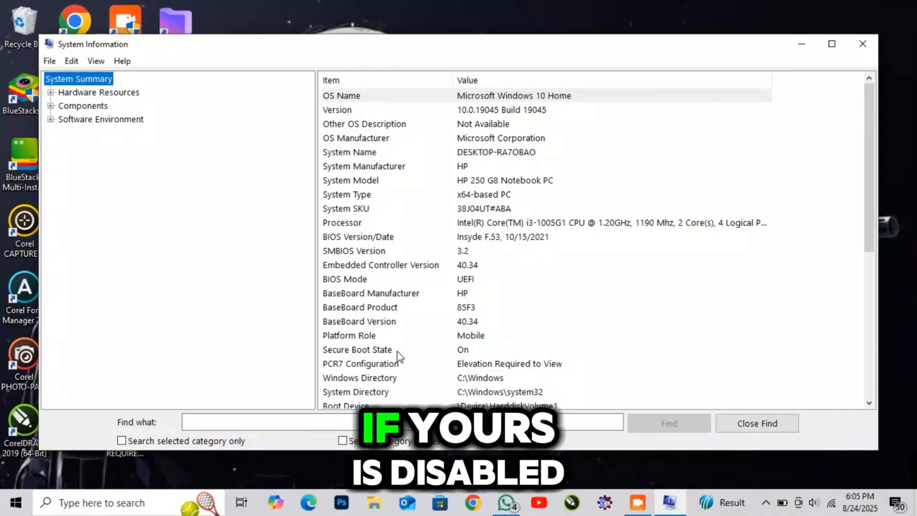
mouse_move(862, 44)
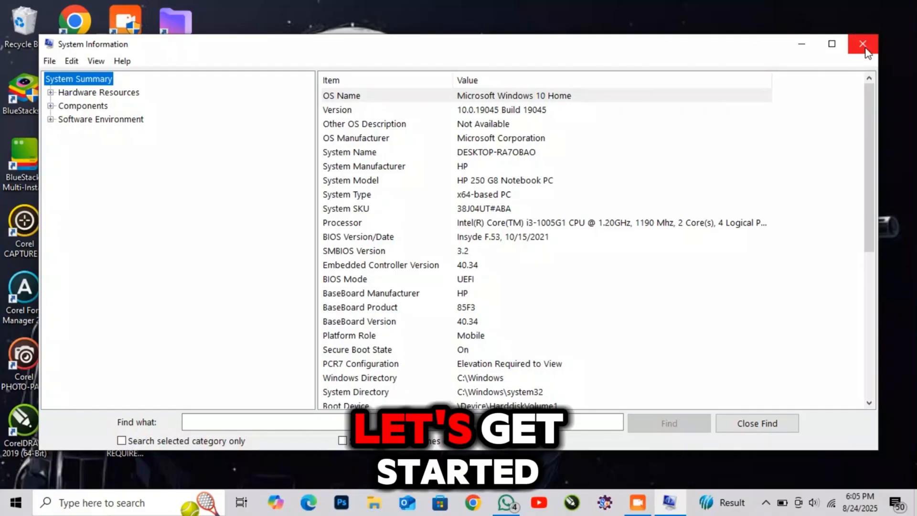
left_click(861, 44)
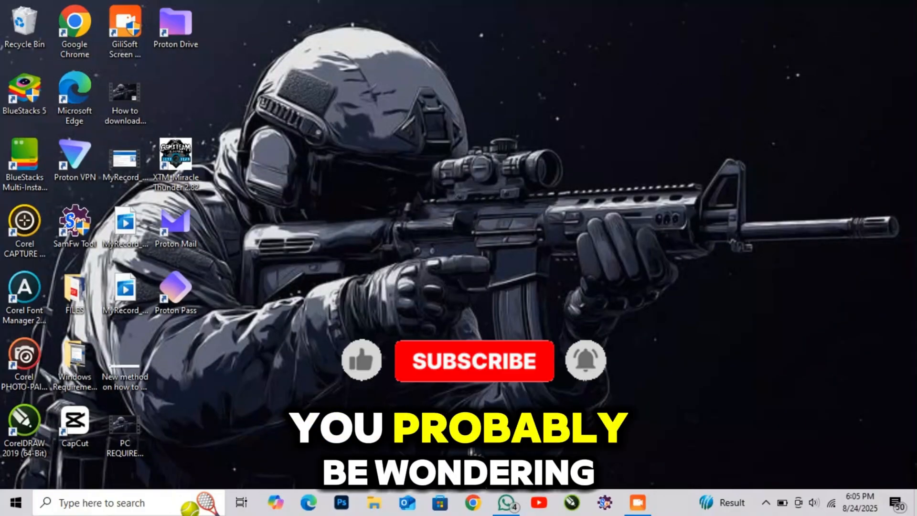
left_click(470, 515)
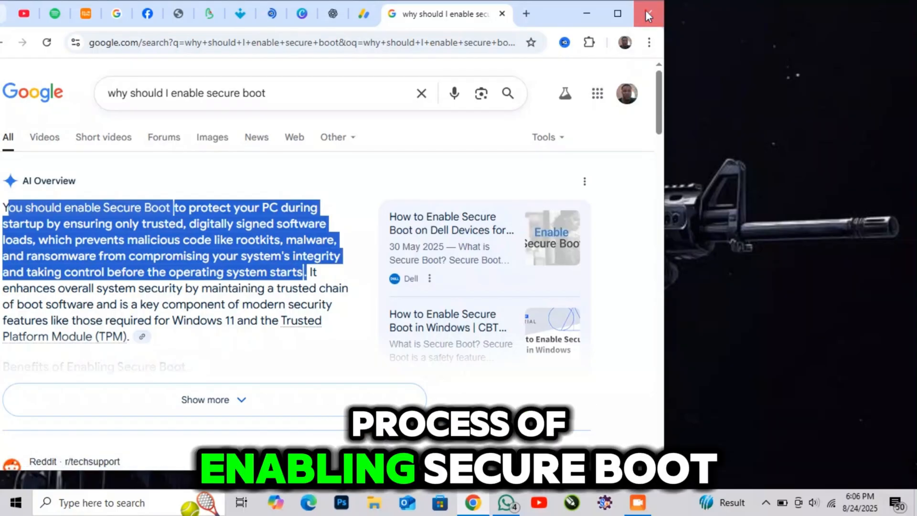
left_click(647, 14)
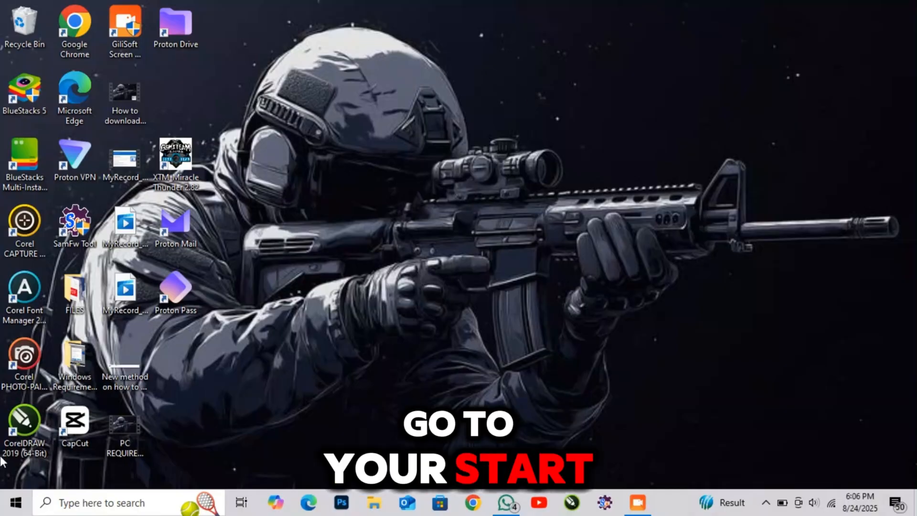
Restart the PC from the Start menu's power options.
left_click(16, 501)
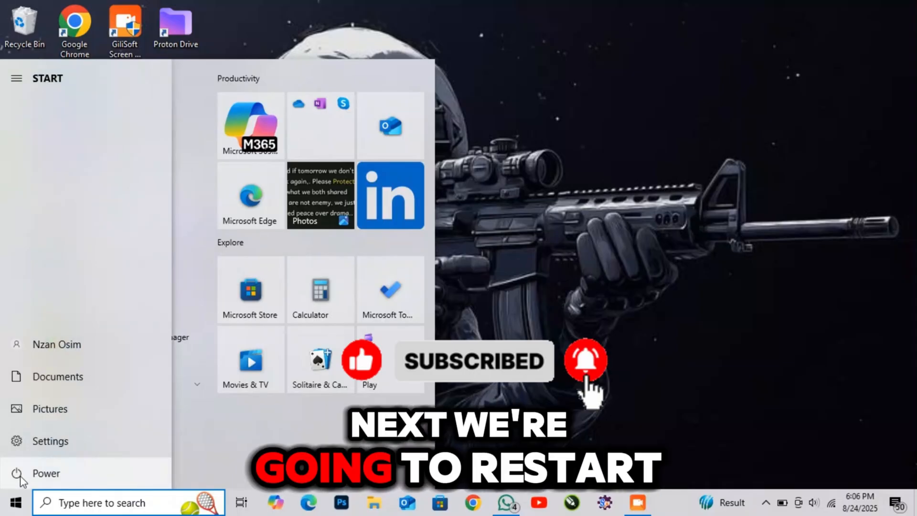
left_click(21, 473)
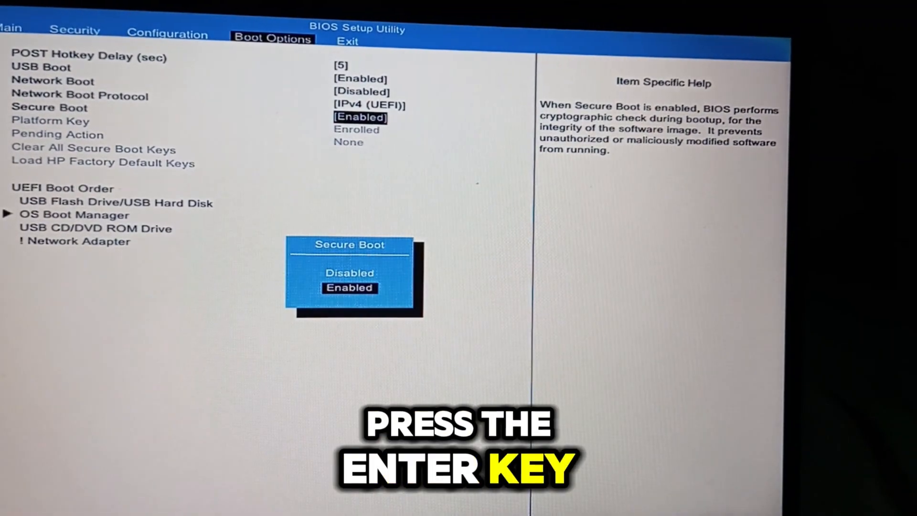
Set Secure Boot under Boot Options to Enabled.
key("Up")
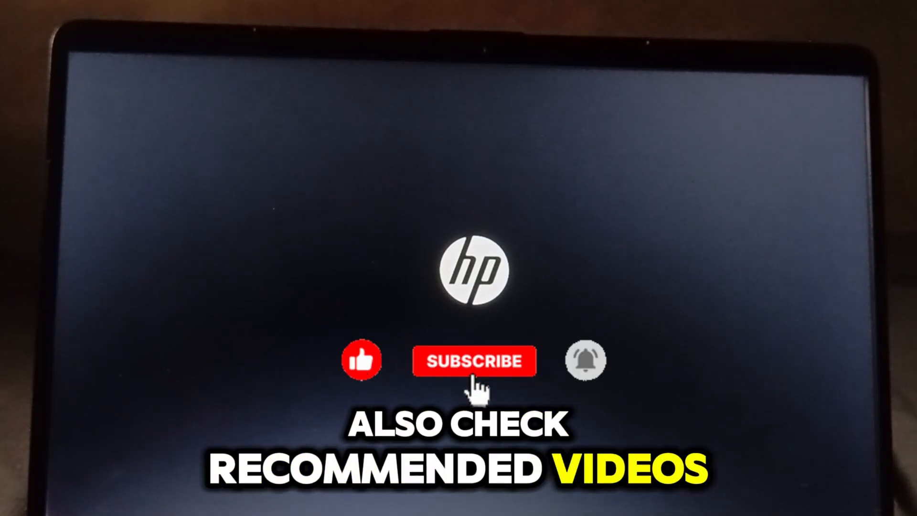
Save the BIOS changes and let the laptop reboot with Secure Boot enabled.
left_click(473, 361)
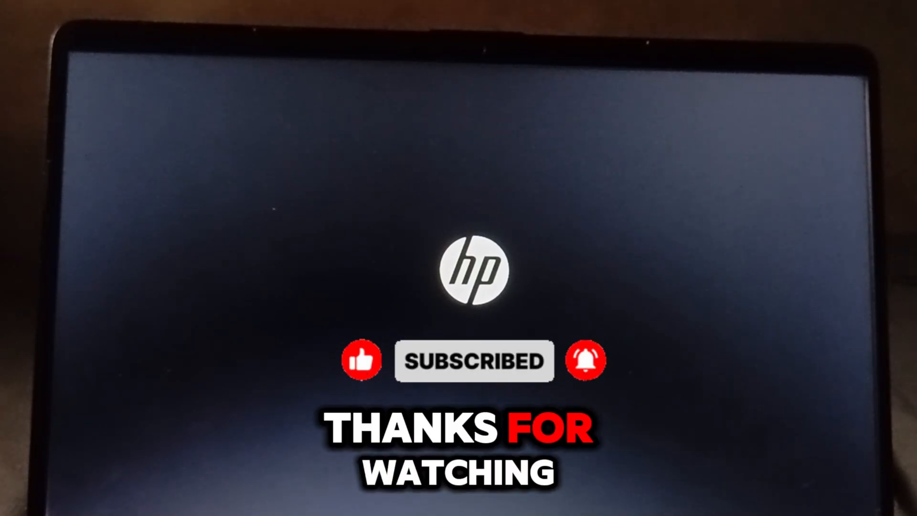